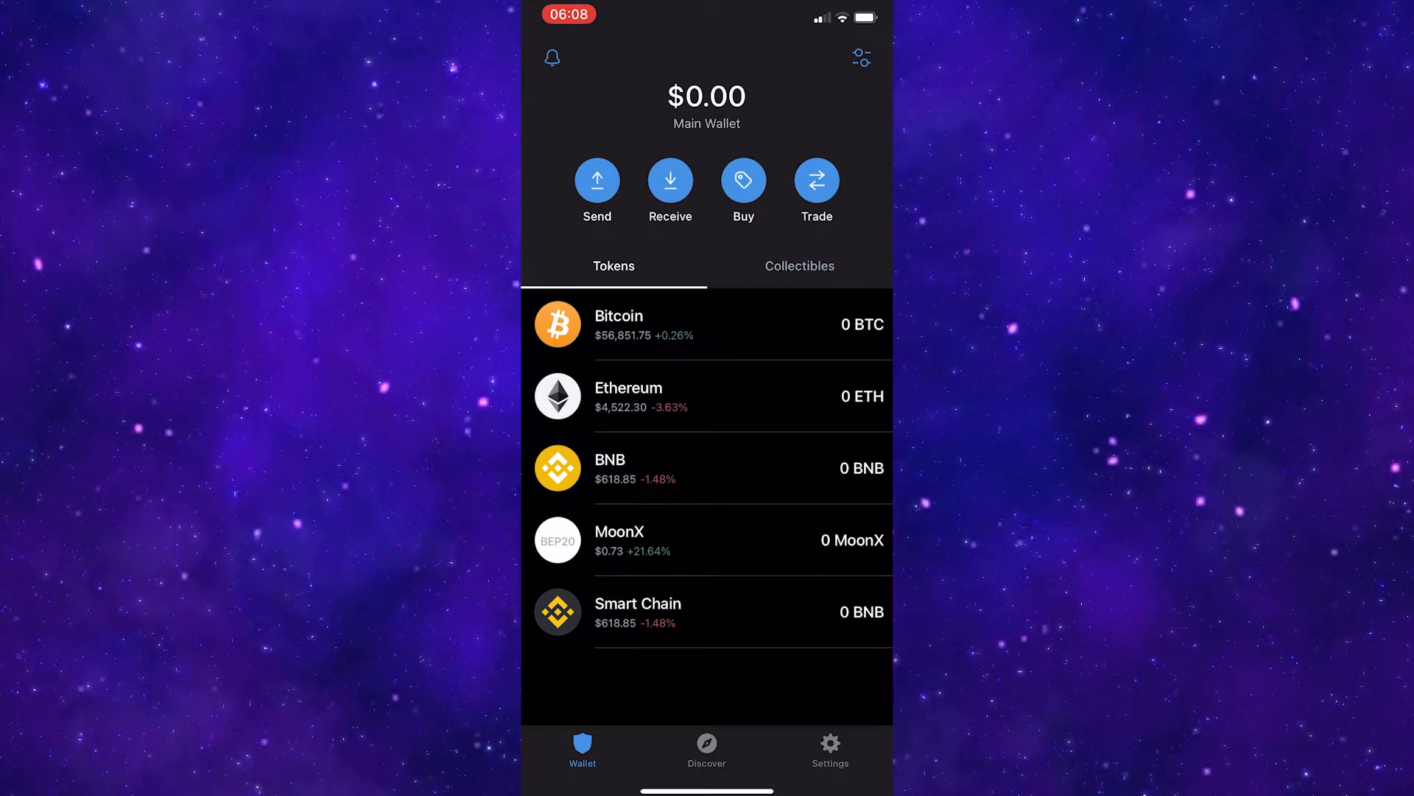
Switch from the token list to the Settings screen.
click(828, 748)
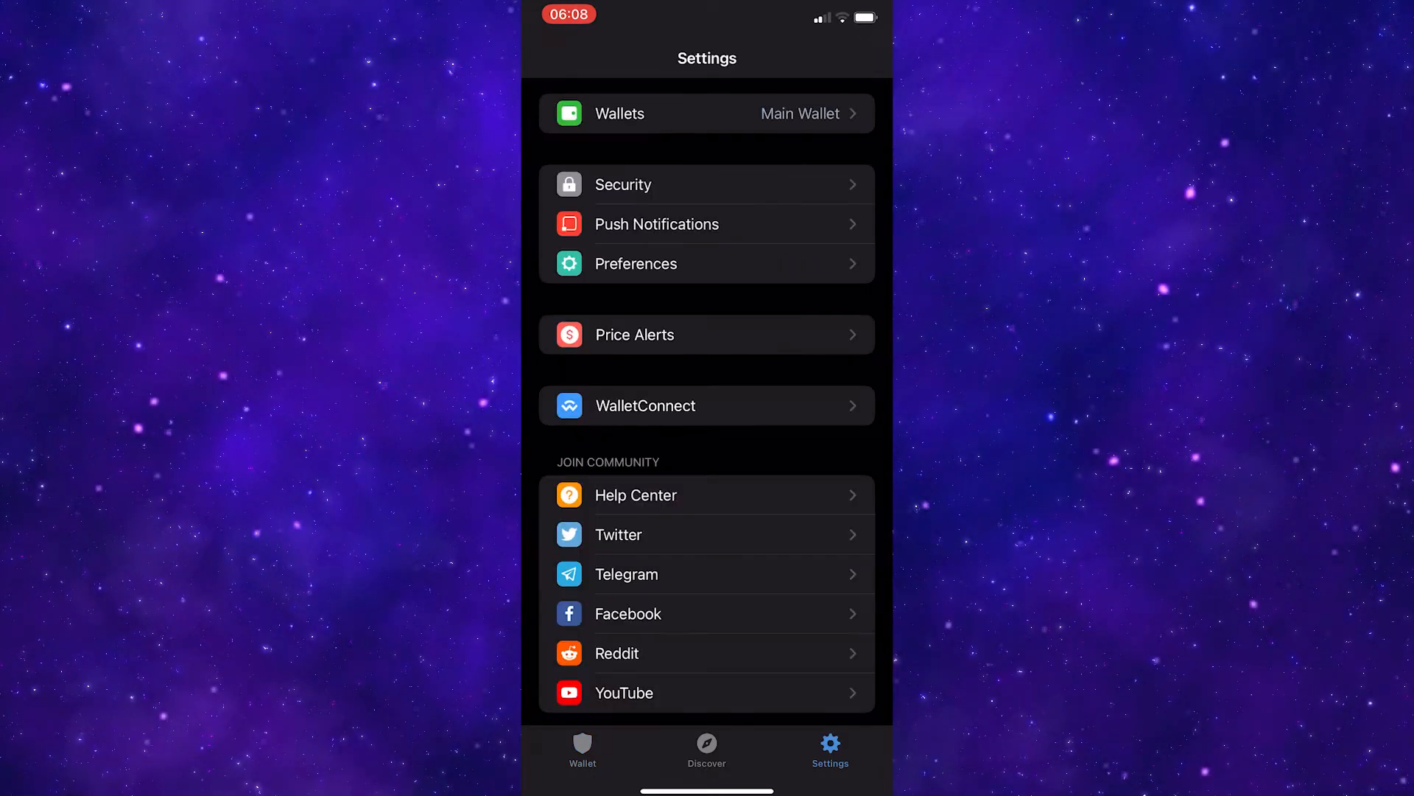
From the Wallets list, reveal Main Wallet's recovery phrase backup.
click(705, 113)
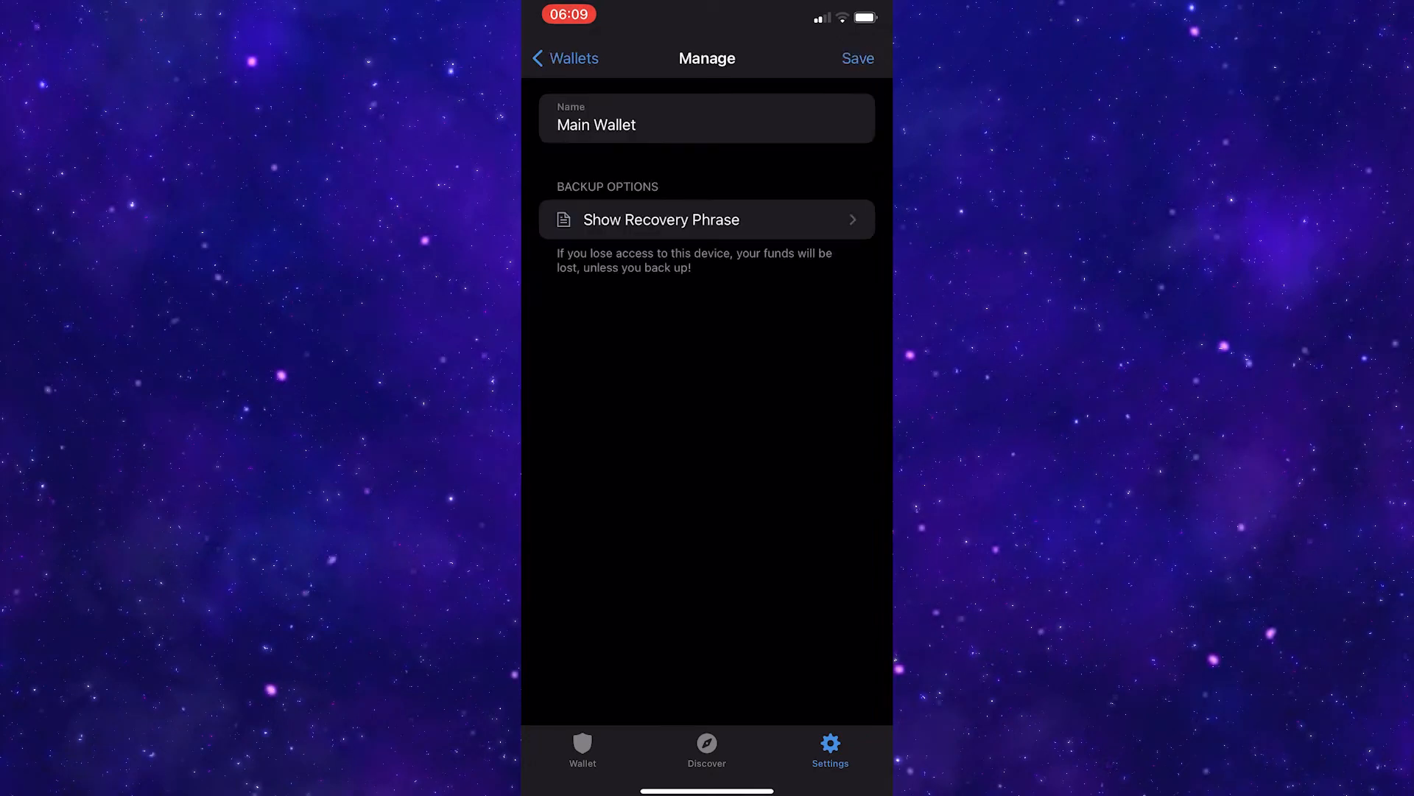
click(706, 219)
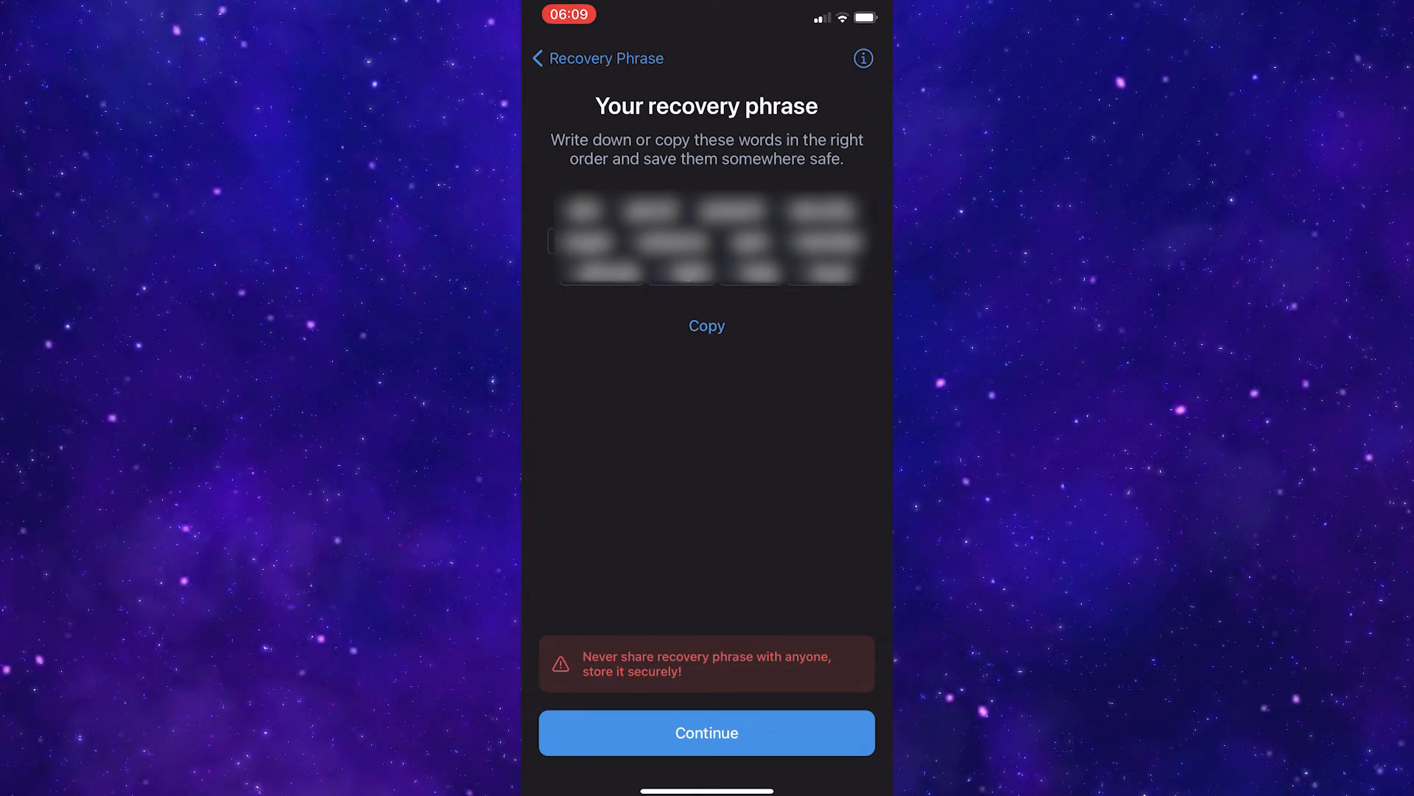
Import Main Wallet as a Multi-Coin Wallet by pasting the copied recovery phrase.
click(705, 732)
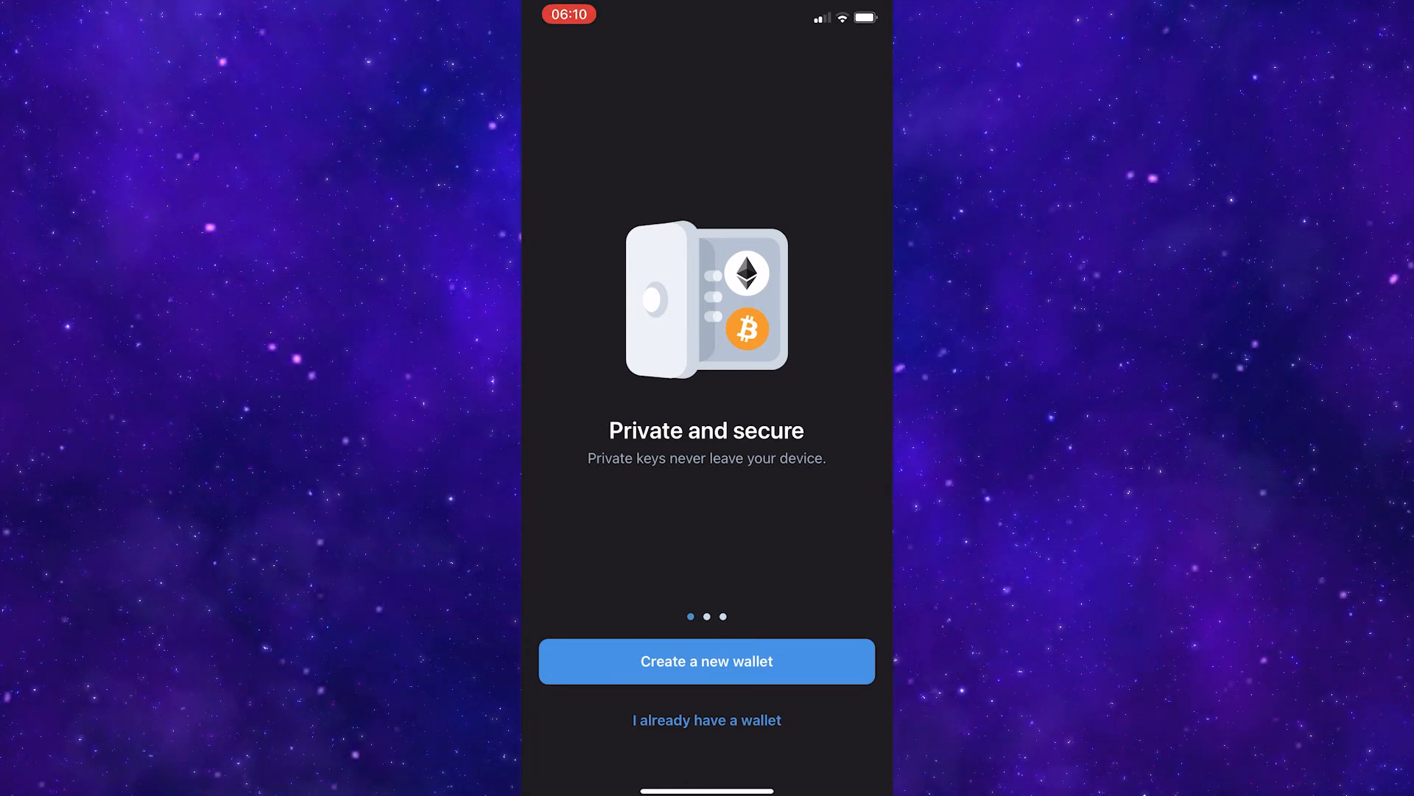
click(706, 719)
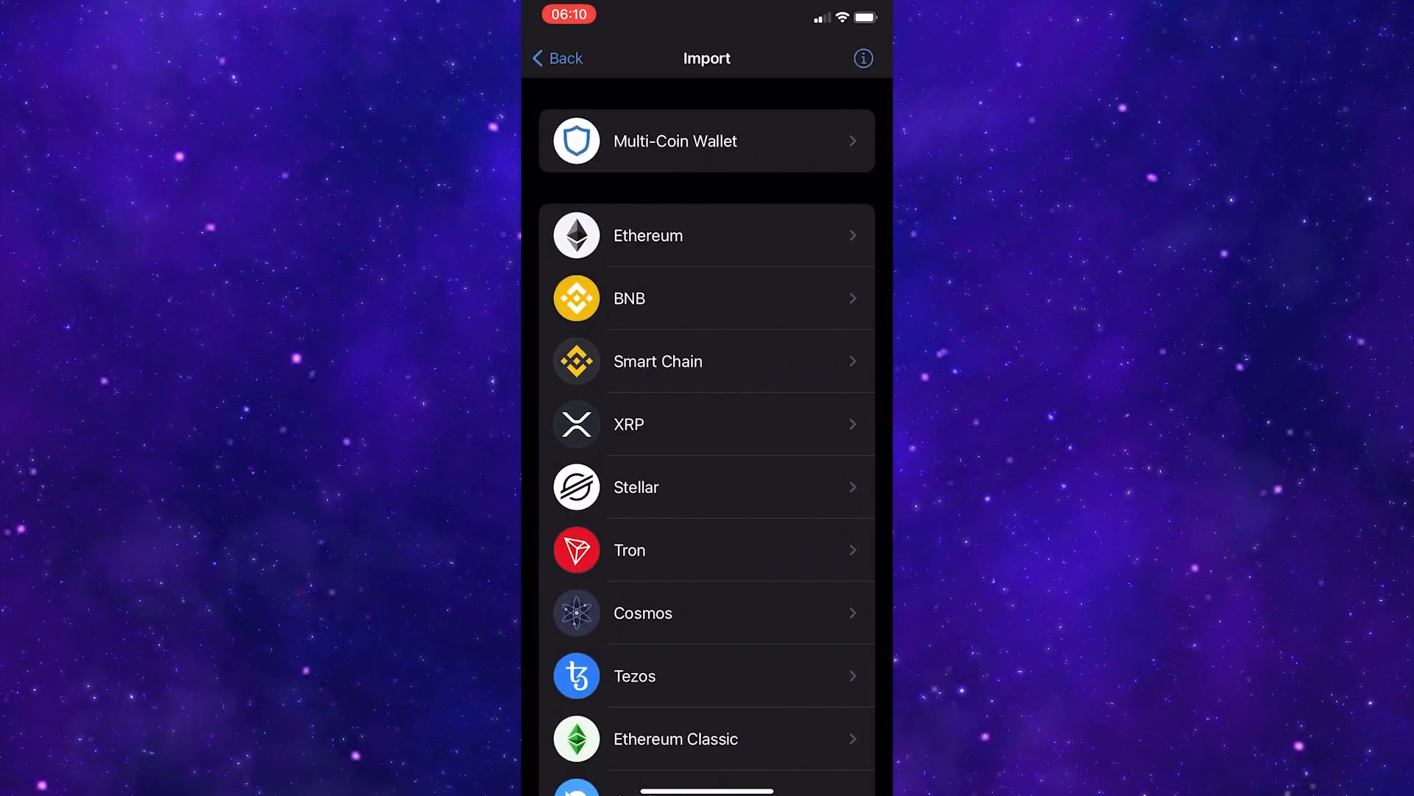
click(705, 142)
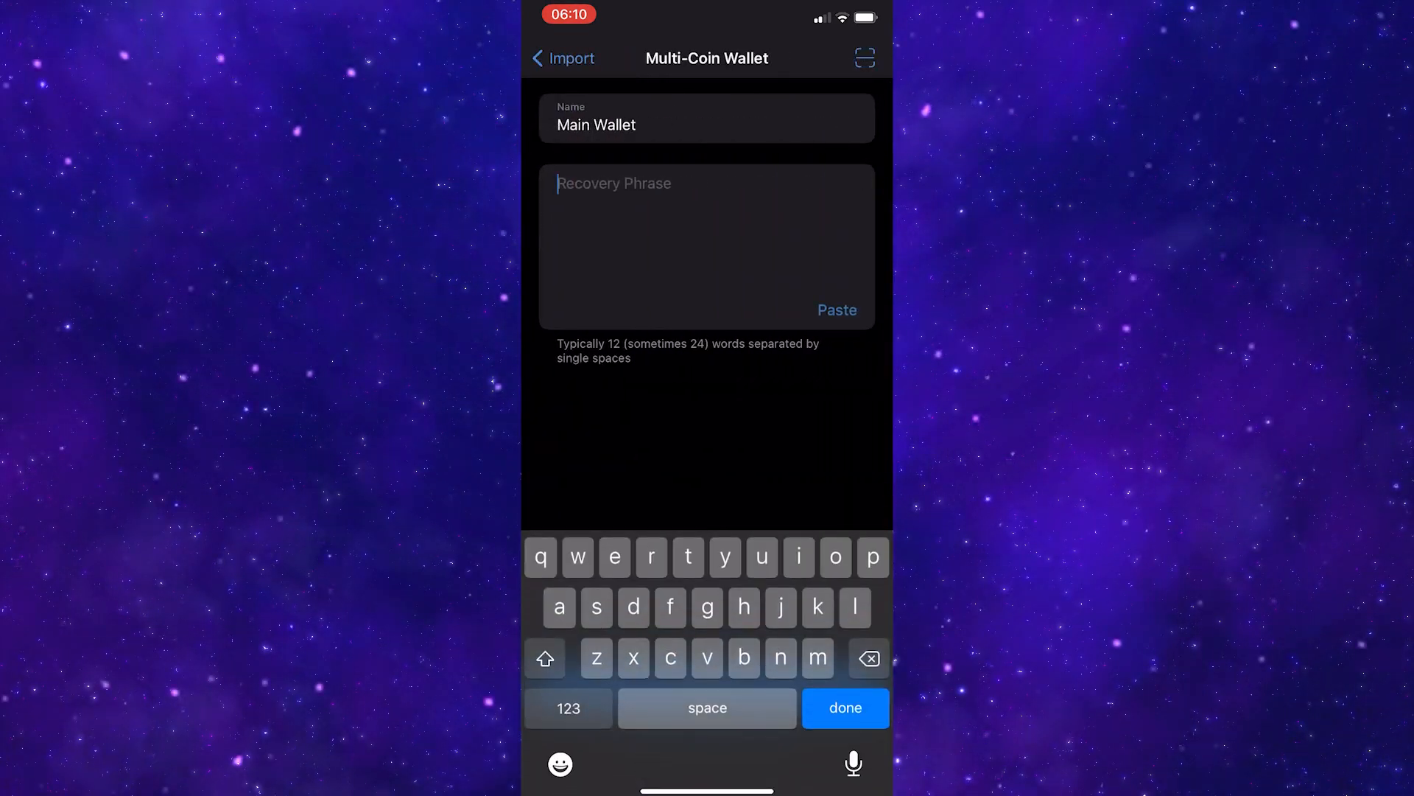
click(835, 310)
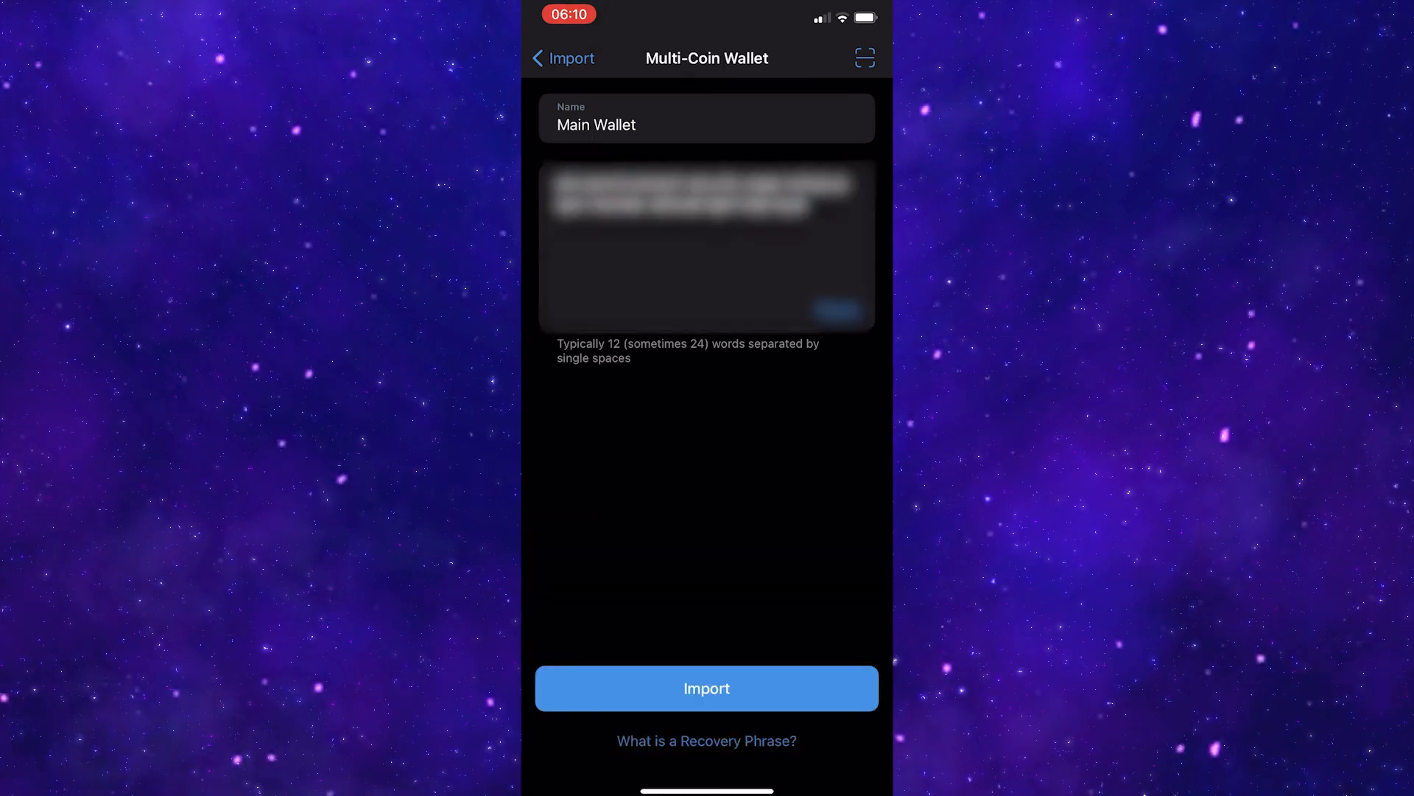
click(705, 688)
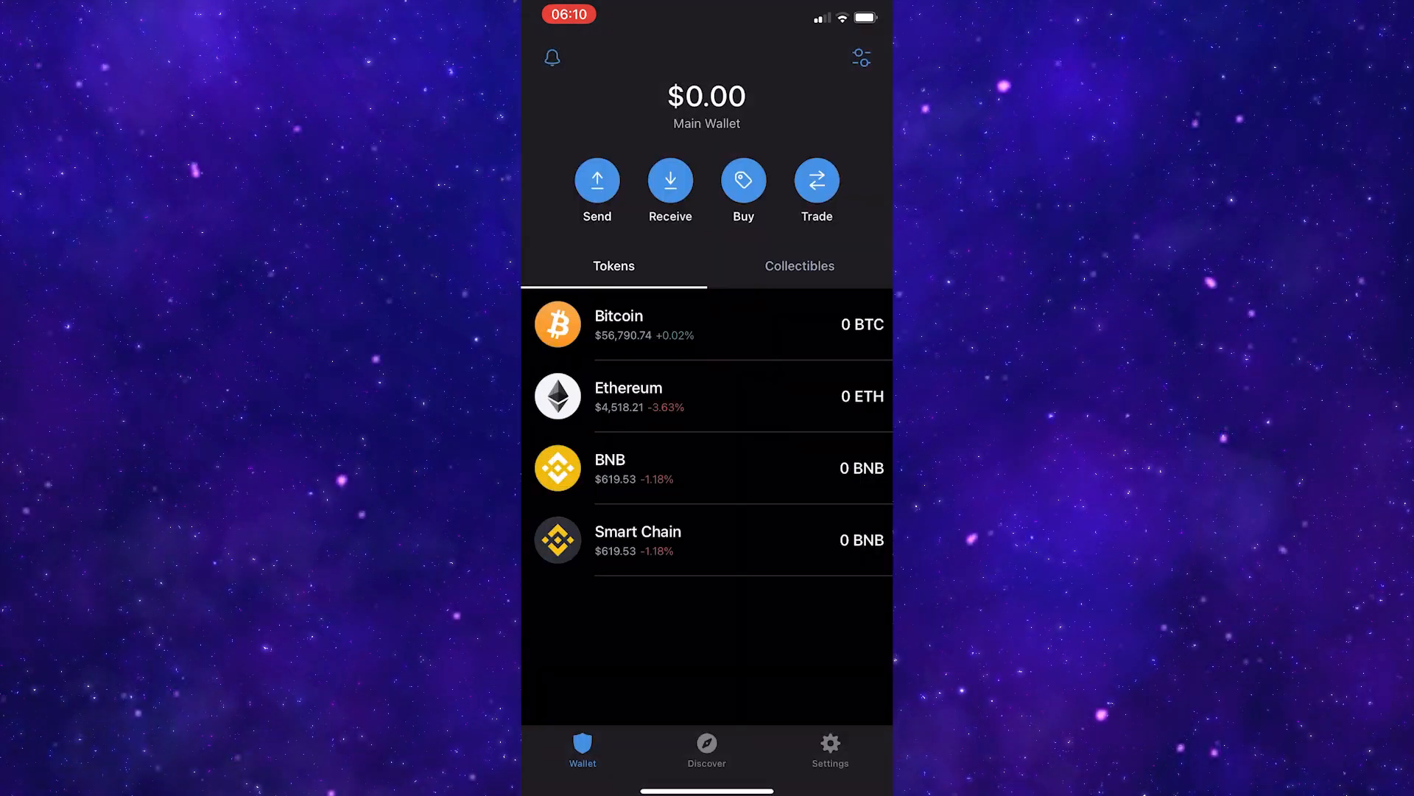